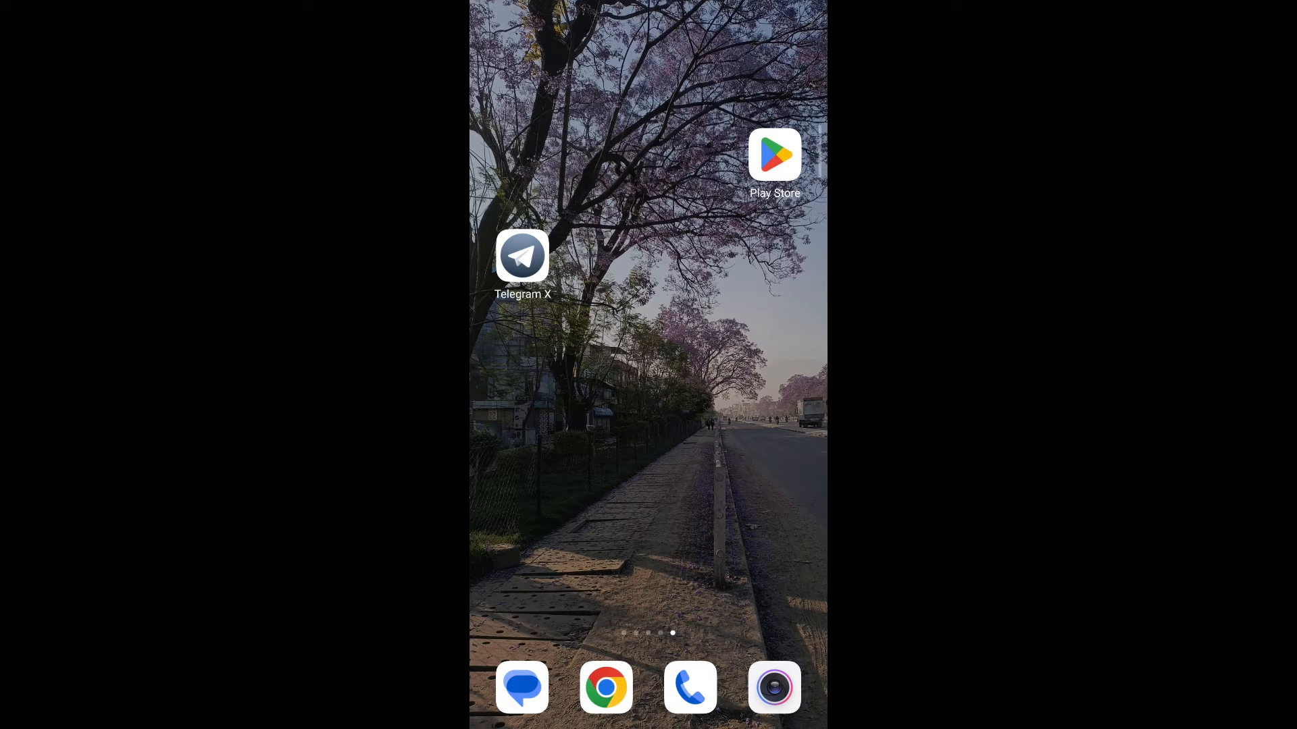
Launch Telegram X, go to Settings, and show the phone number's options sheet.
click(522, 255)
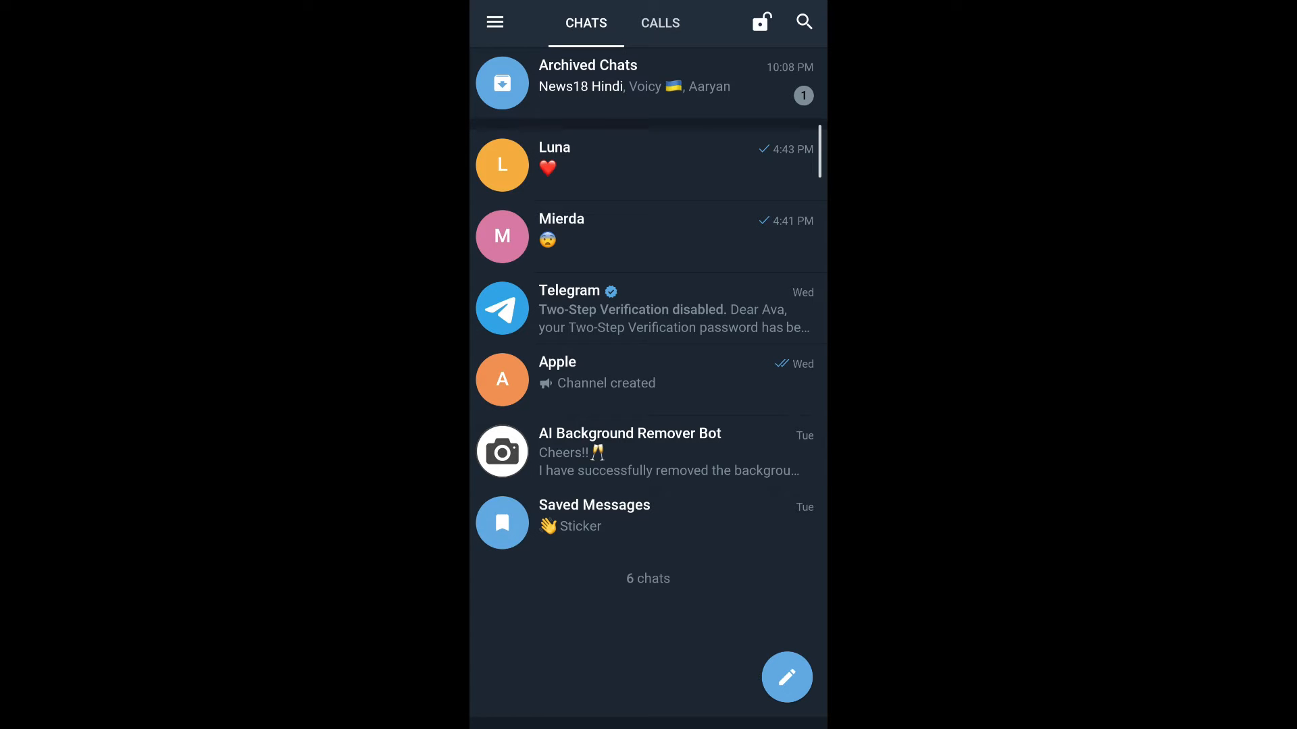
click(494, 22)
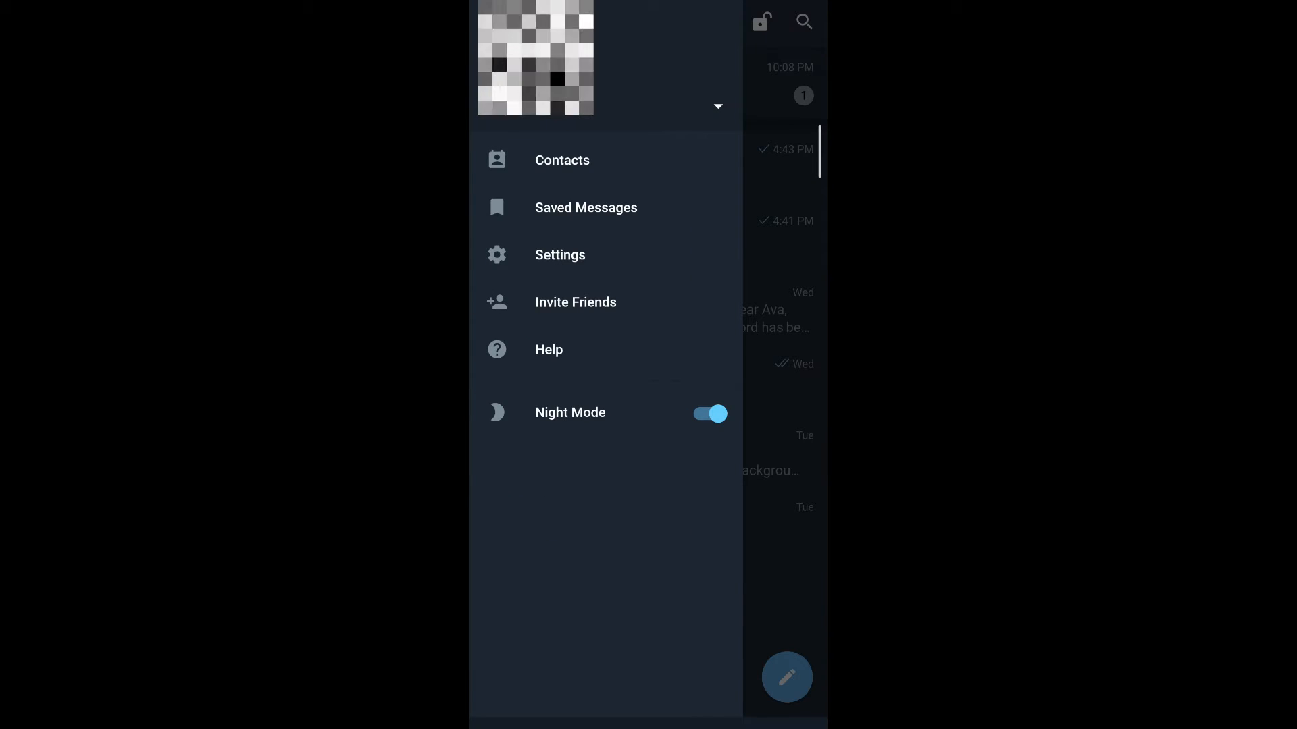
click(560, 255)
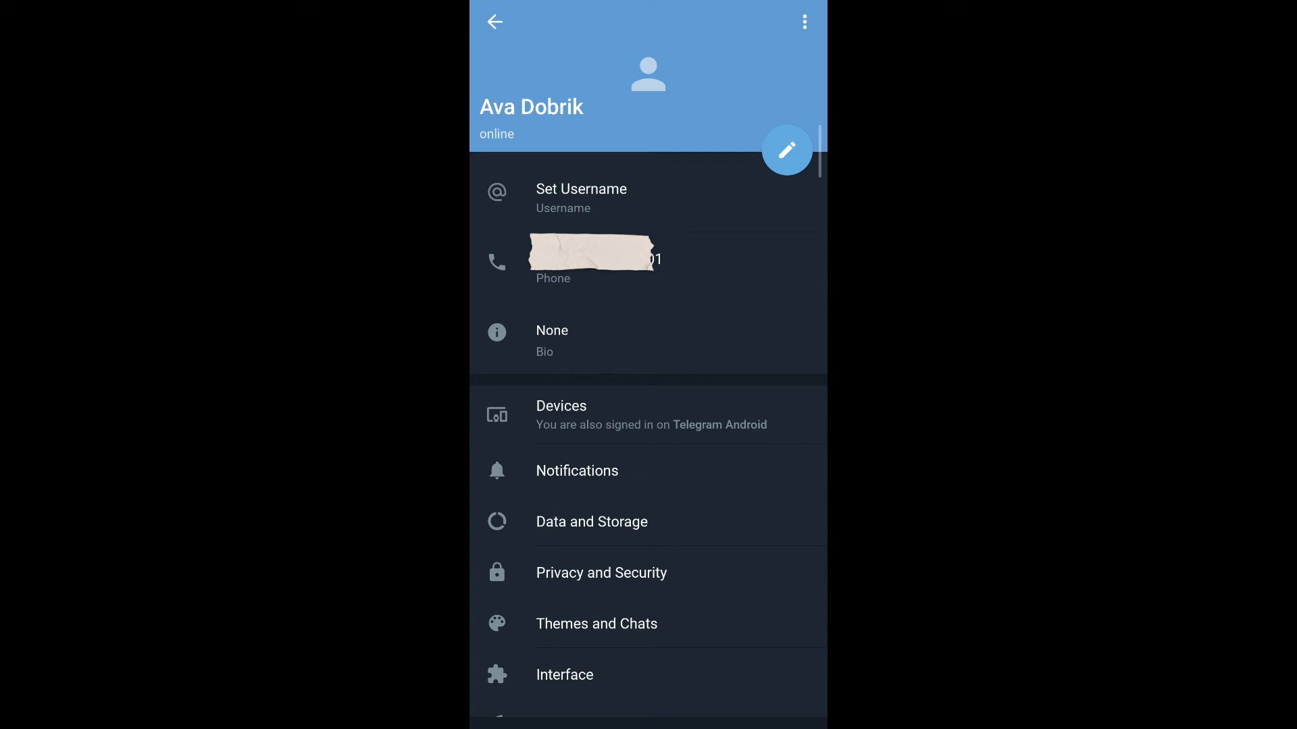
click(592, 260)
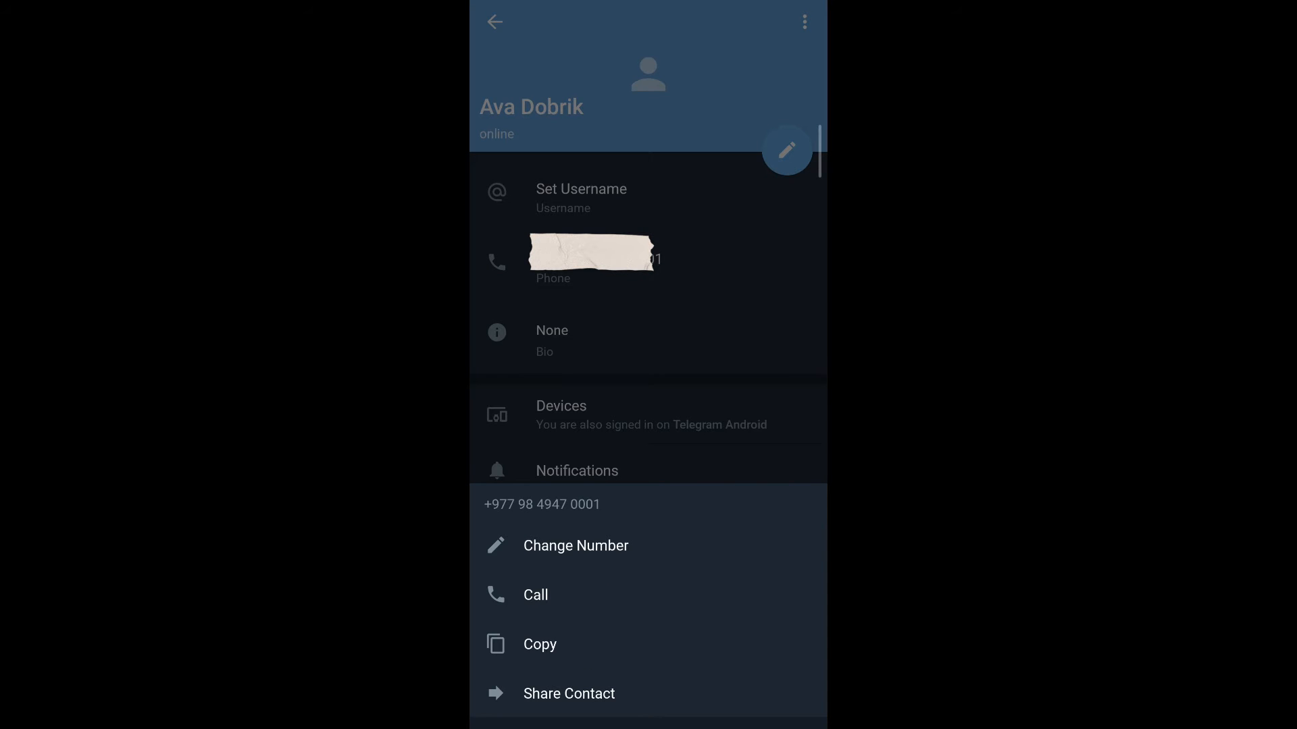
Start Change Number and focus the new phone number field with Nepal as country.
click(576, 545)
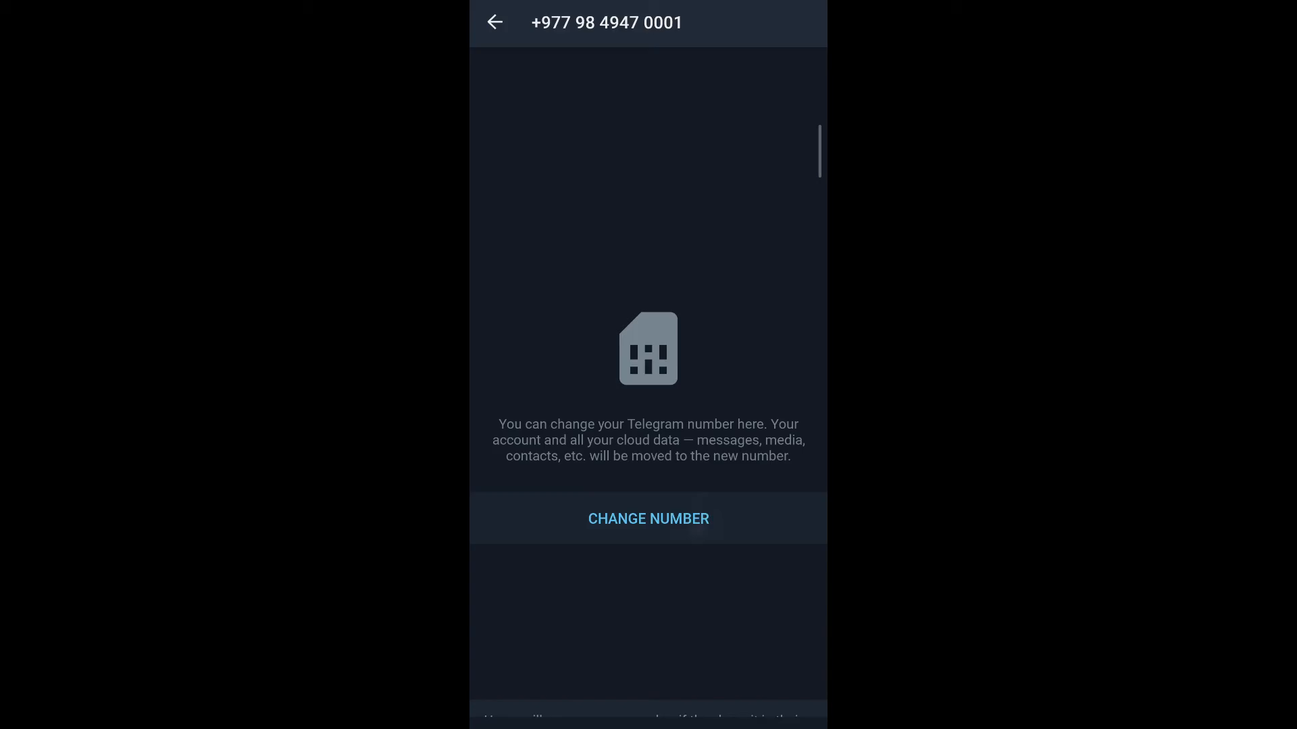
click(648, 519)
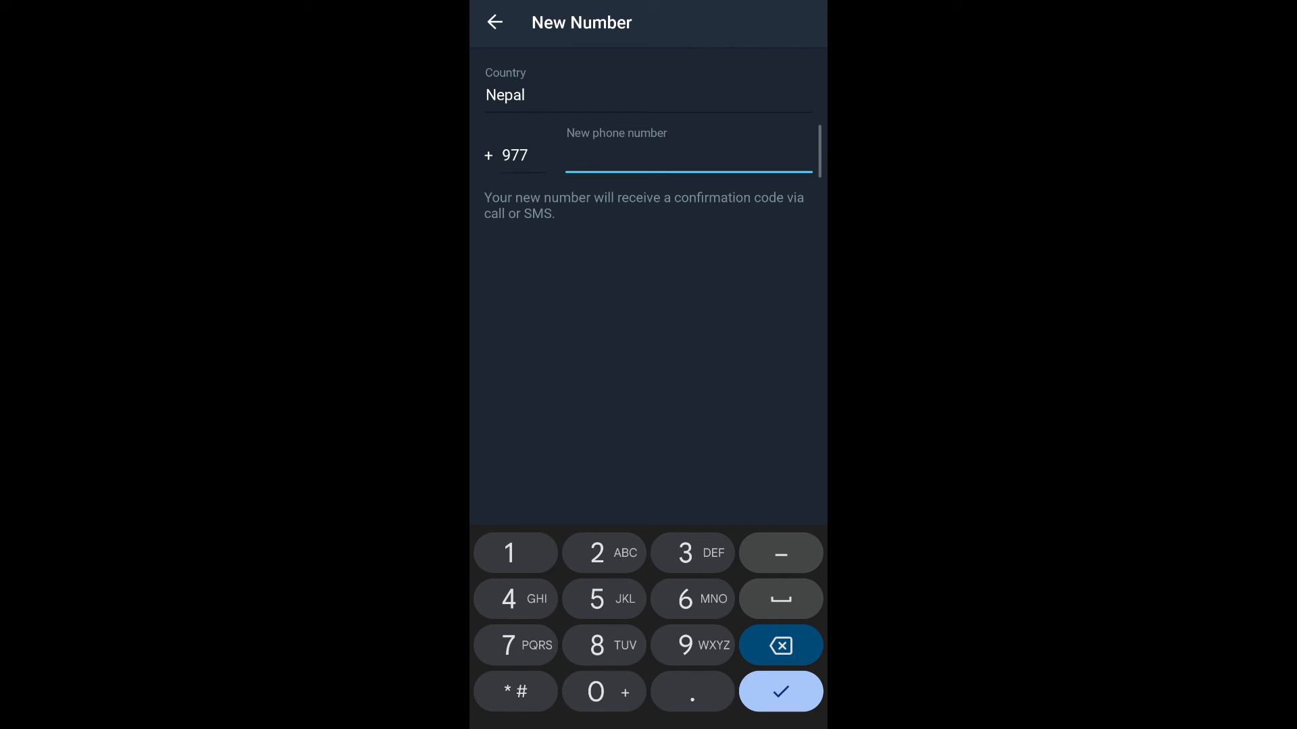
click(686, 155)
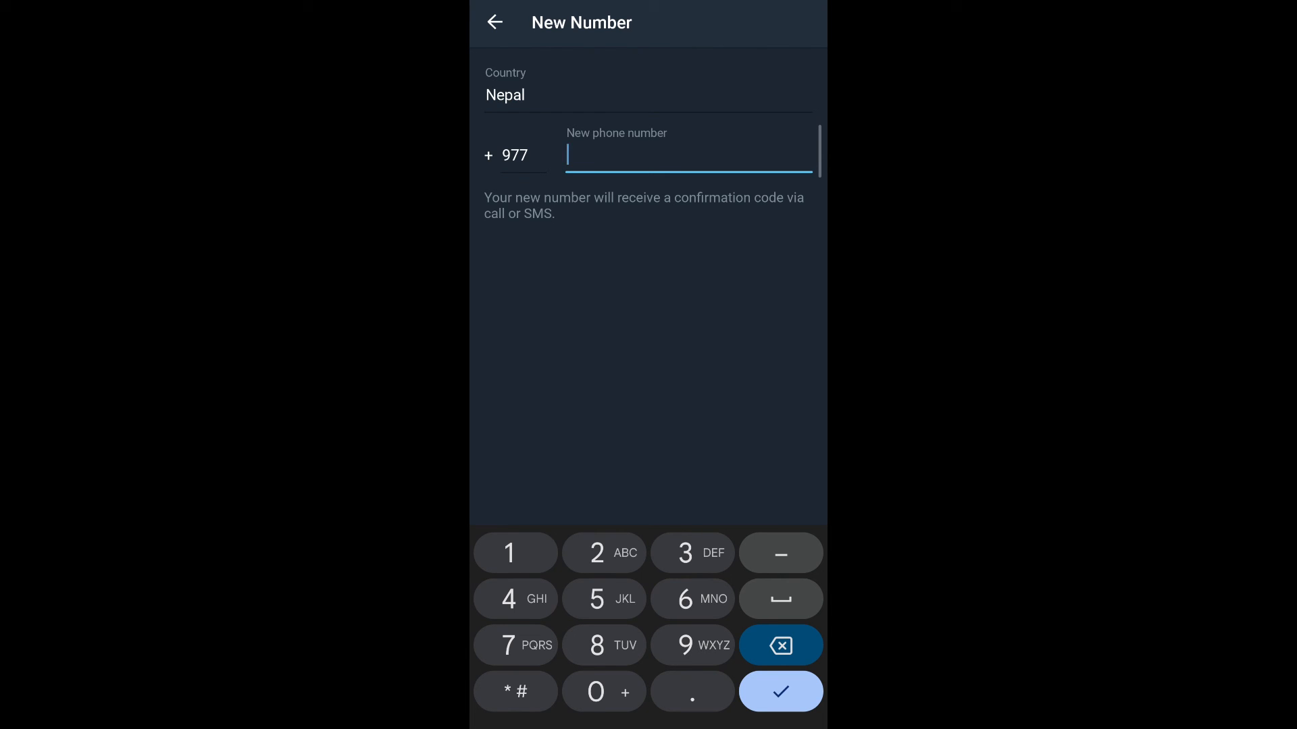